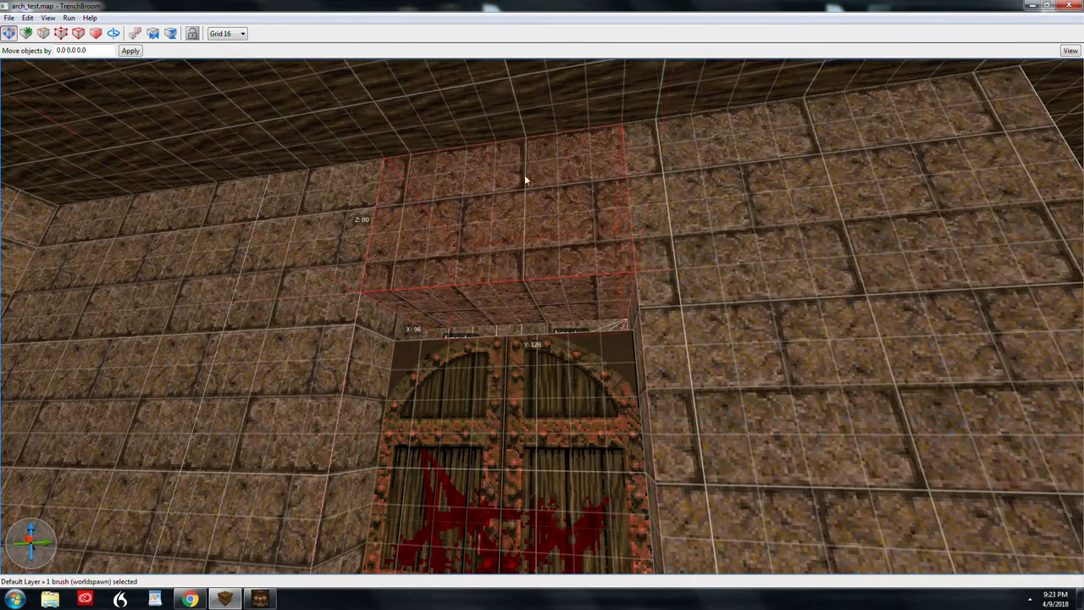
{"action": "mouse_move", "coordinate": [448, 216]}
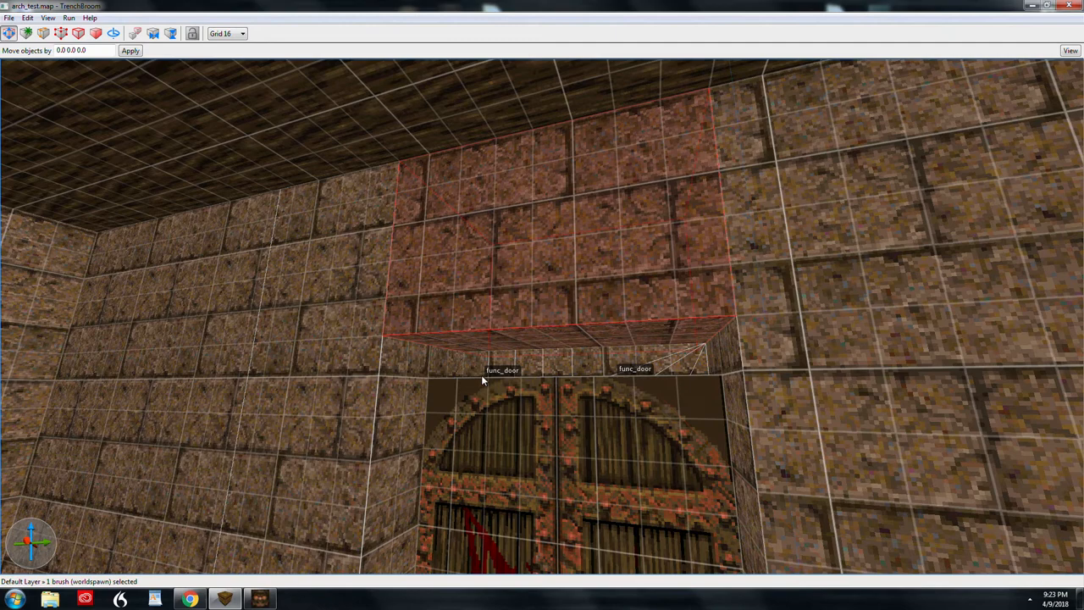
{"action": "mouse_move", "coordinate": [766, 494]}
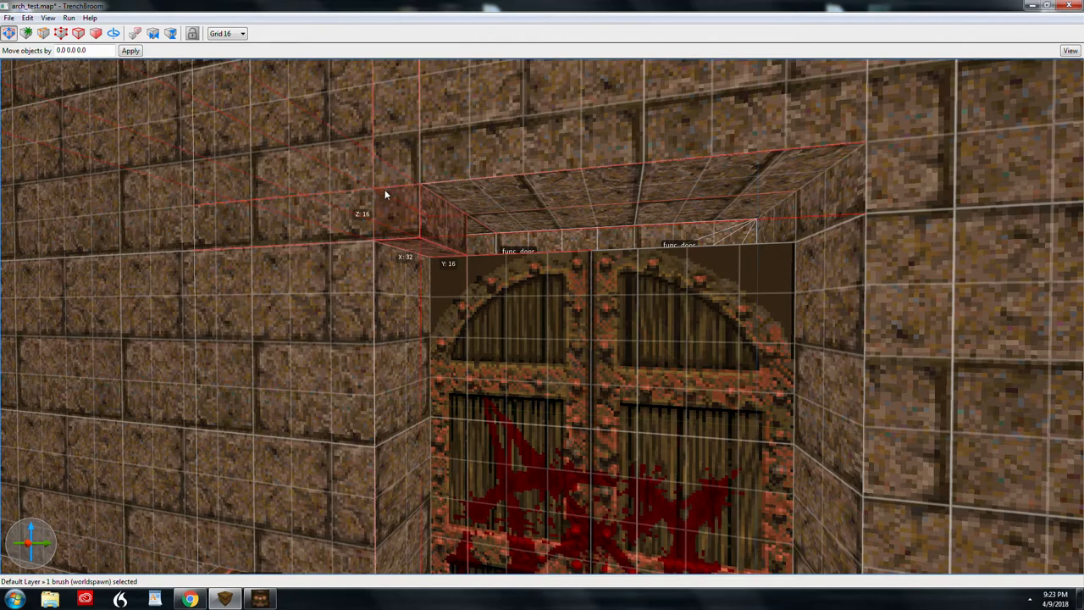
{"action": "mouse_move", "coordinate": [427, 213]}
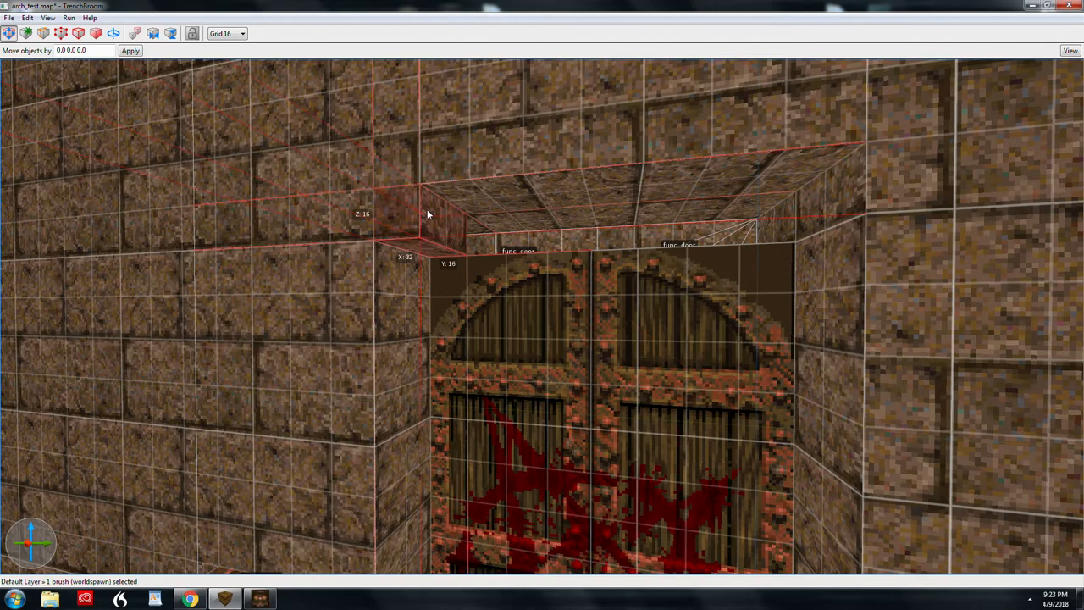
{"action": "mouse_move", "coordinate": [449, 230]}
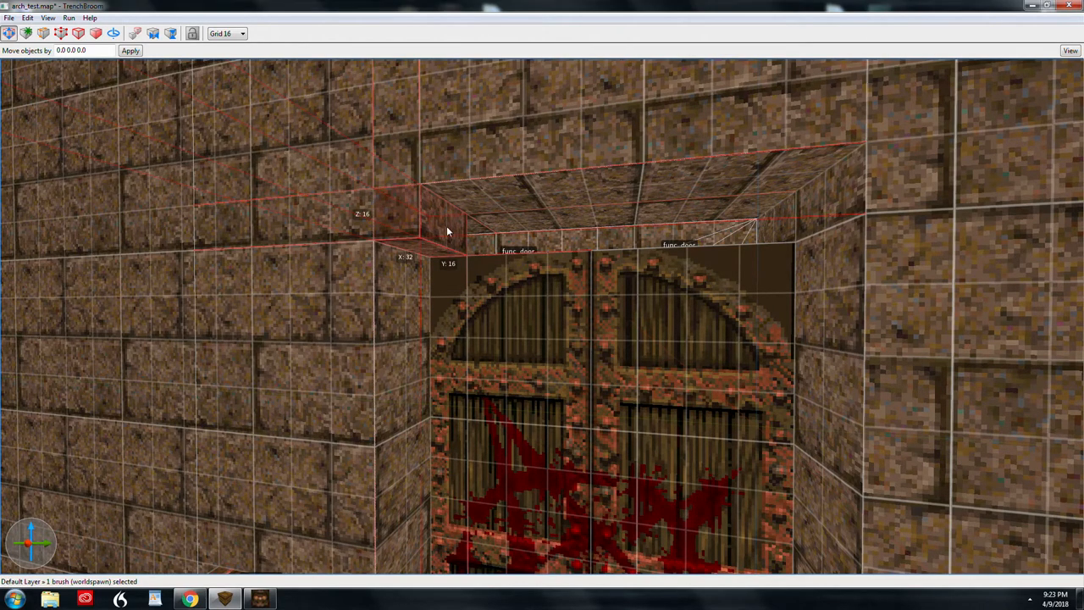
{"action": "mouse_move", "coordinate": [381, 235]}
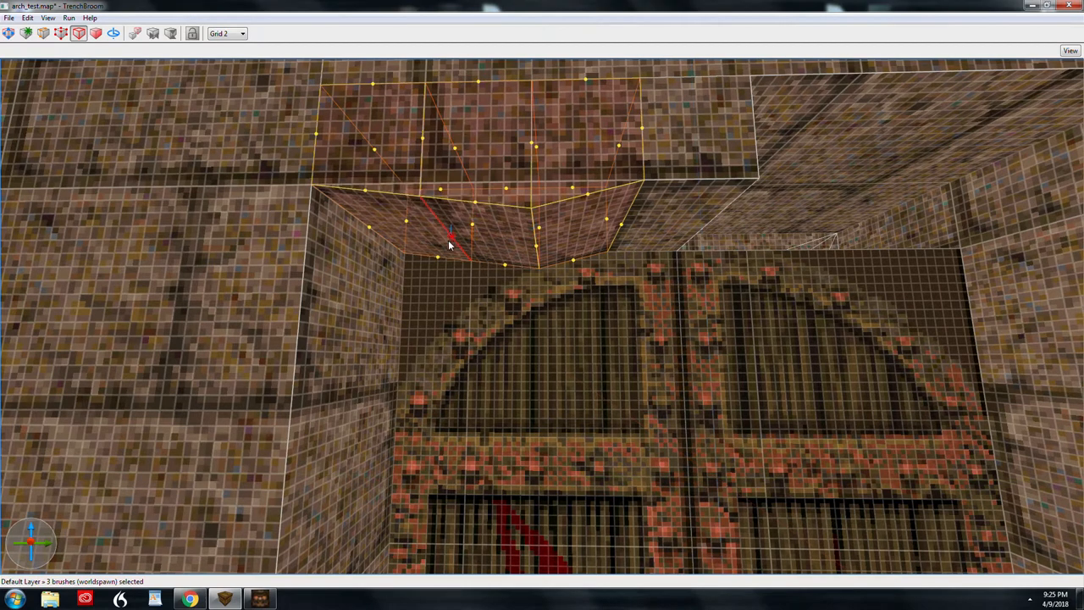
Pull the wedge vertices down so the brushes' lower edges meet the door arch
{"action": "left_click_drag", "start_coordinate": [450, 236], "coordinate": [447, 288]}
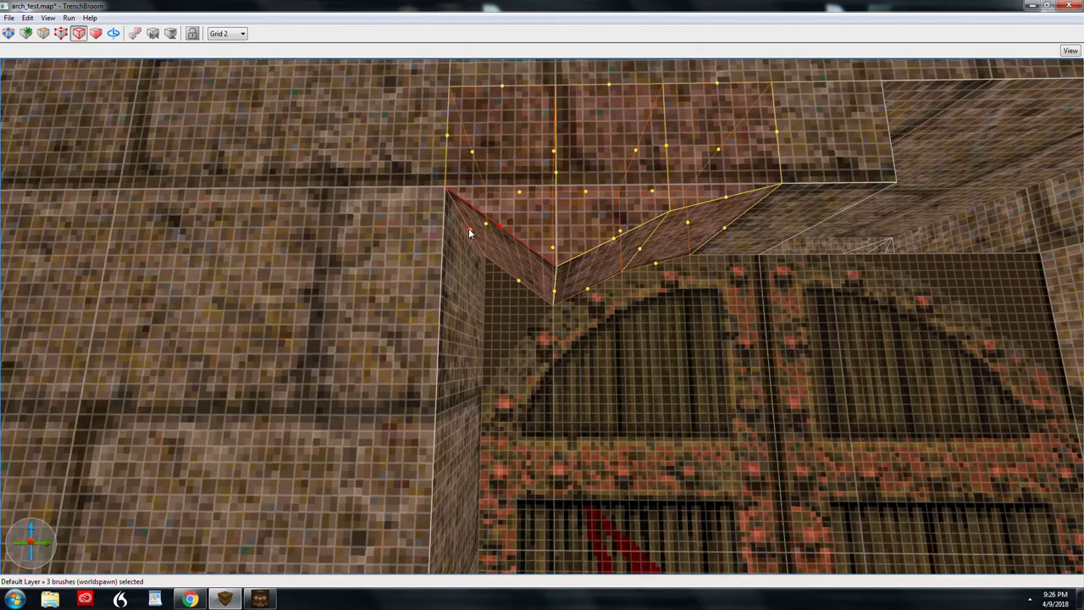
{"action": "left_click_drag", "start_coordinate": [471, 233], "coordinate": [470, 386]}
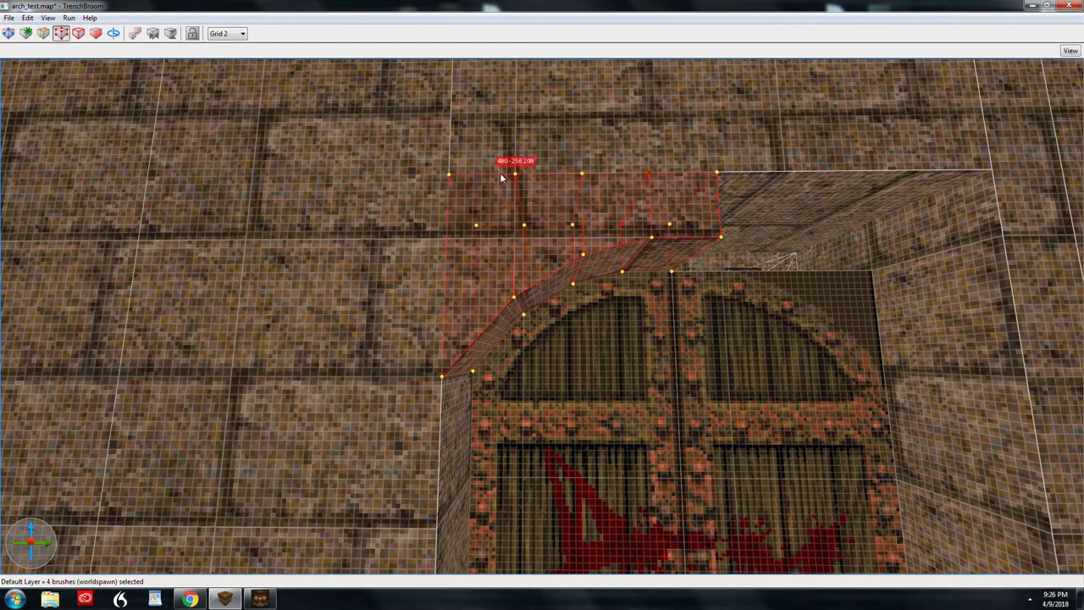
{"action": "mouse_move", "coordinate": [535, 135]}
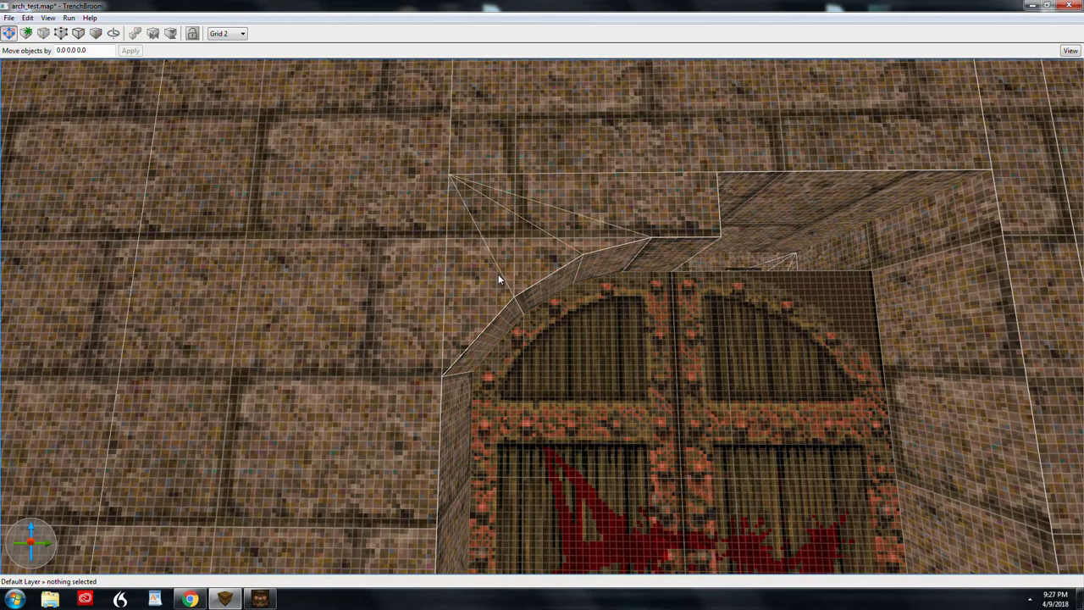
Mirror the left-half arch brushes onto the right side, then clear the selection
{"action": "left_click", "coordinate": [664, 217]}
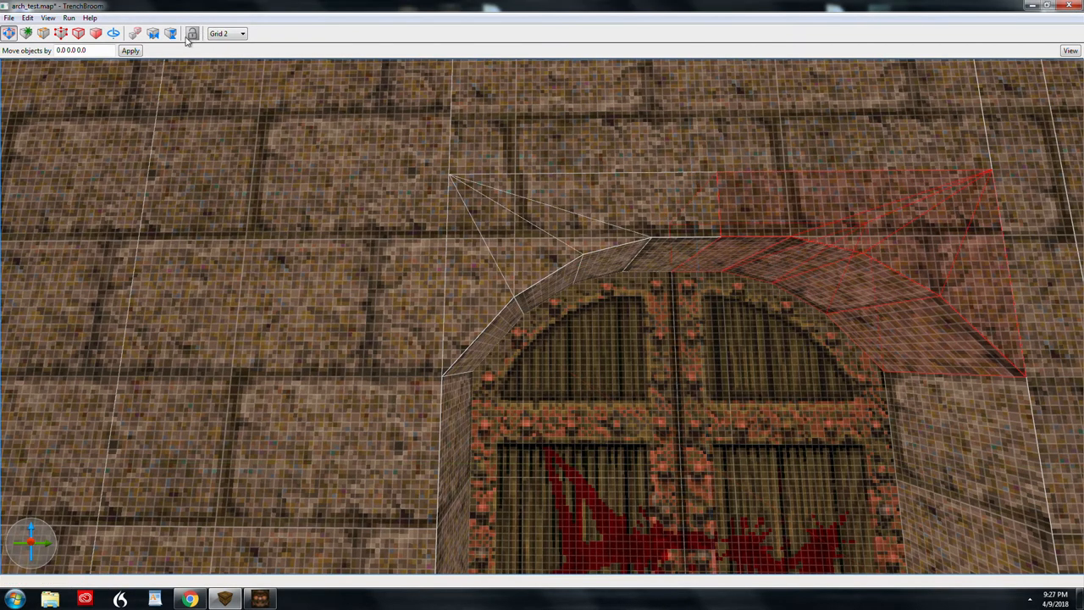
{"action": "mouse_move", "coordinate": [193, 34]}
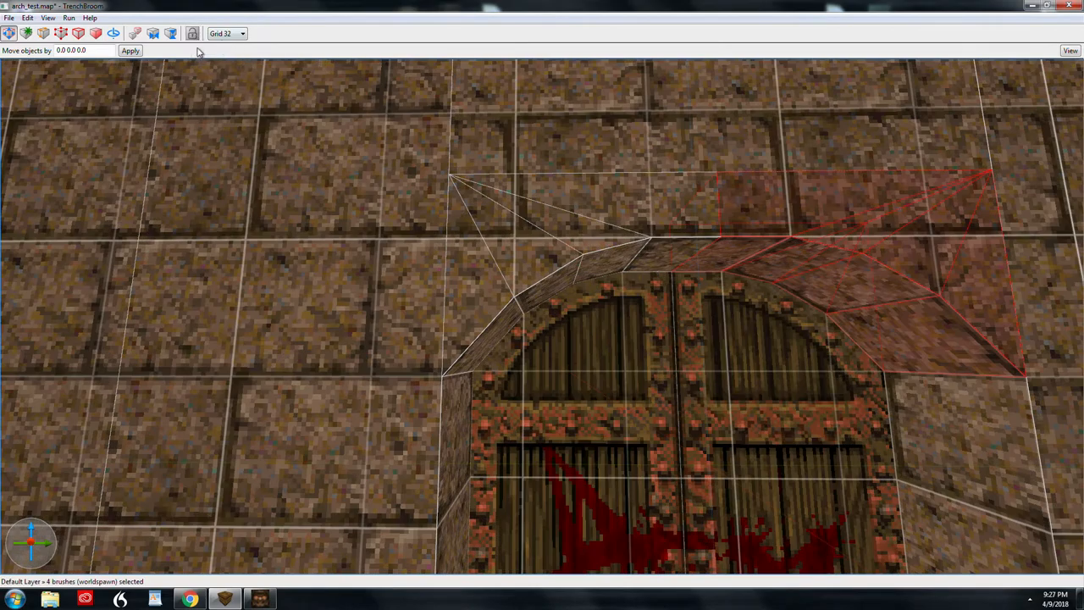
{"action": "left_click", "coordinate": [227, 33]}
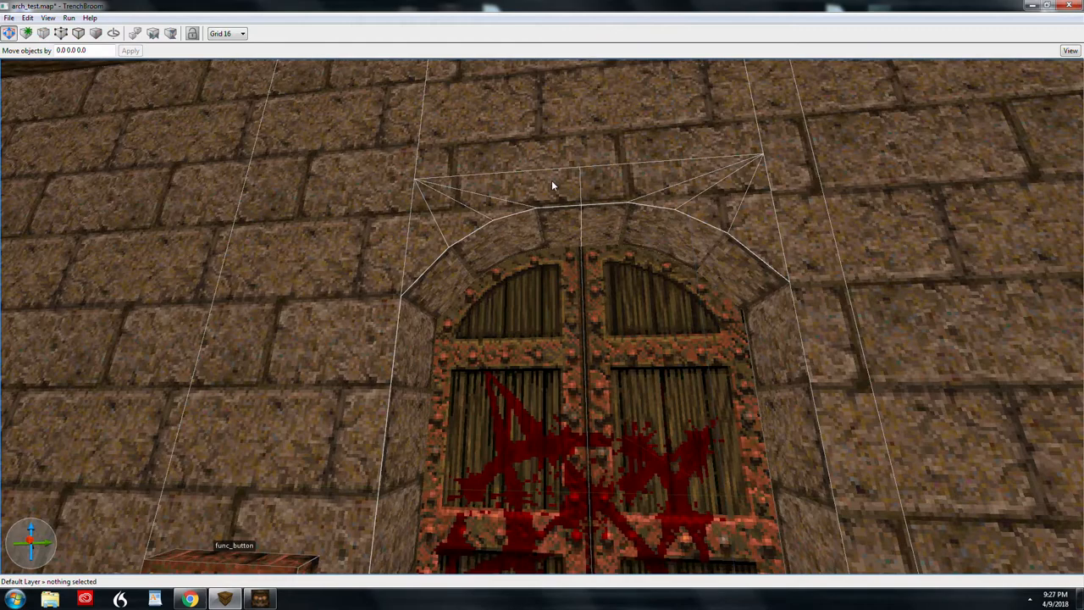
Select the two top-centre arch brushes and merge them with Edit > CSG > Convex Merge
{"action": "left_click", "coordinate": [550, 184]}
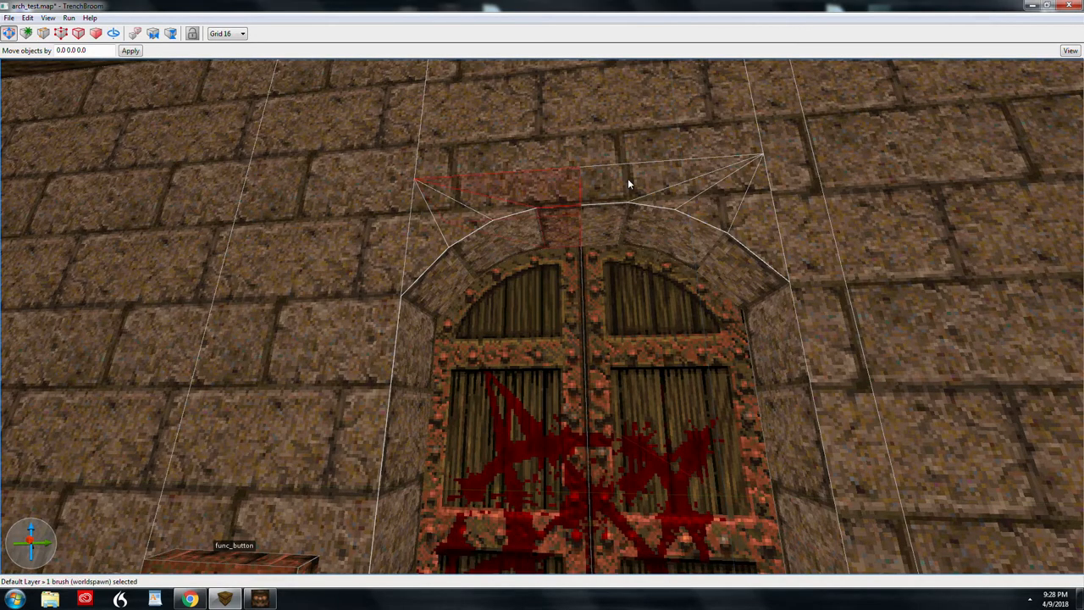
{"action": "left_click", "coordinate": [593, 190]}
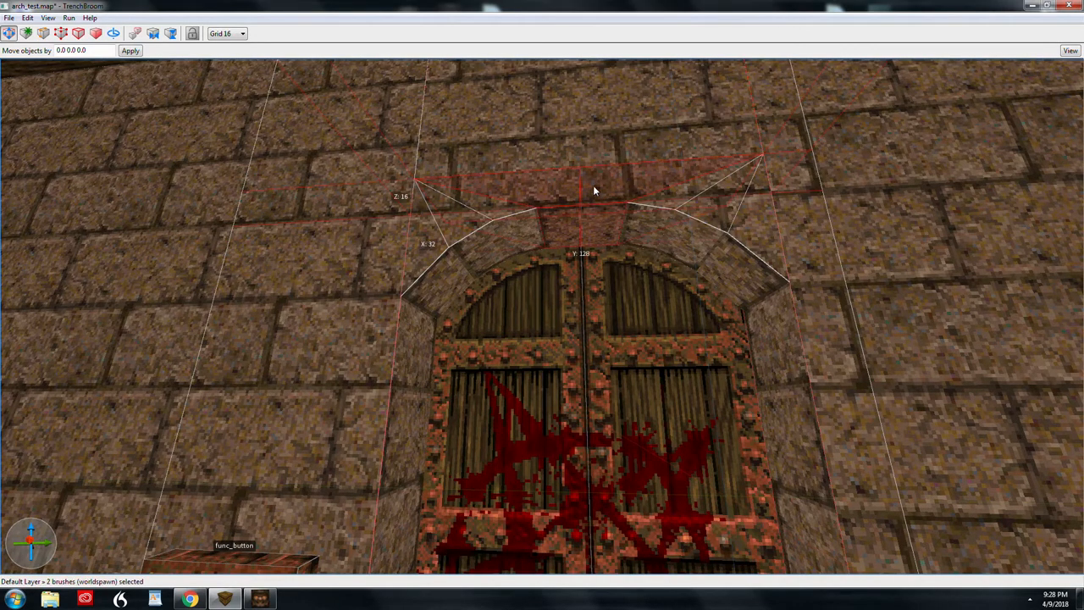
{"action": "mouse_move", "coordinate": [574, 190]}
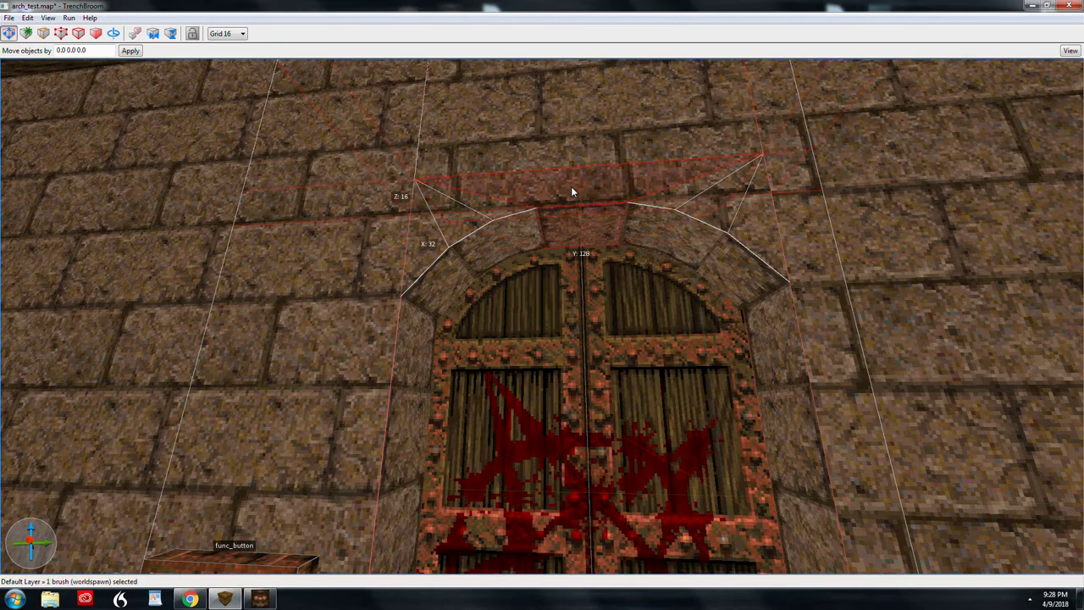
{"action": "left_click", "coordinate": [27, 17]}
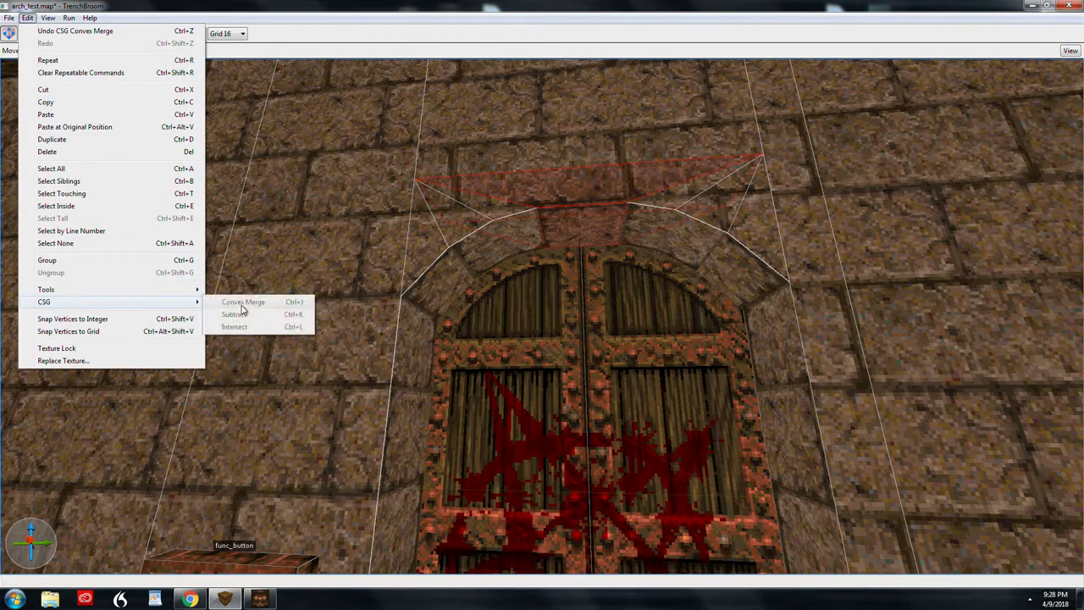
{"action": "mouse_move", "coordinate": [269, 308]}
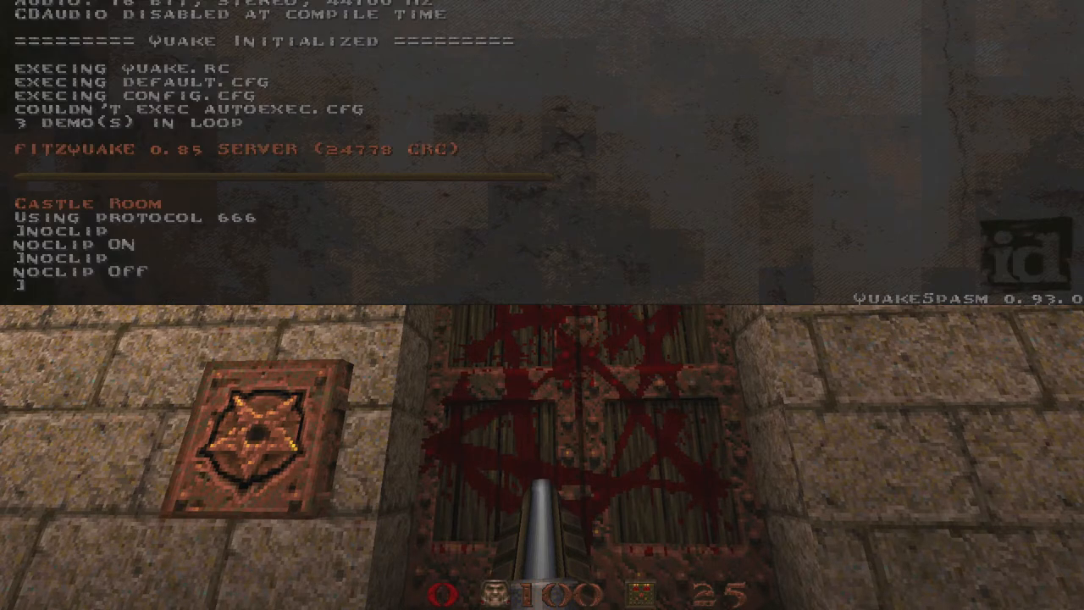
Enable r_showtris in the QuakeSpasm console to show the triangle wireframe
{"action": "type", "text": "r"}
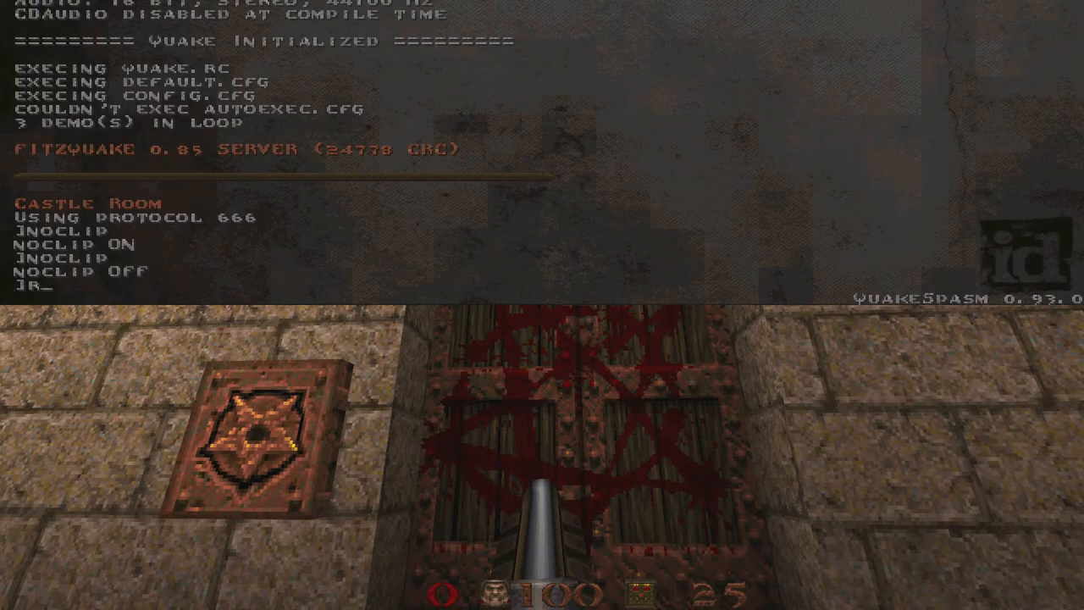
{"action": "type", "text": "showtri"}
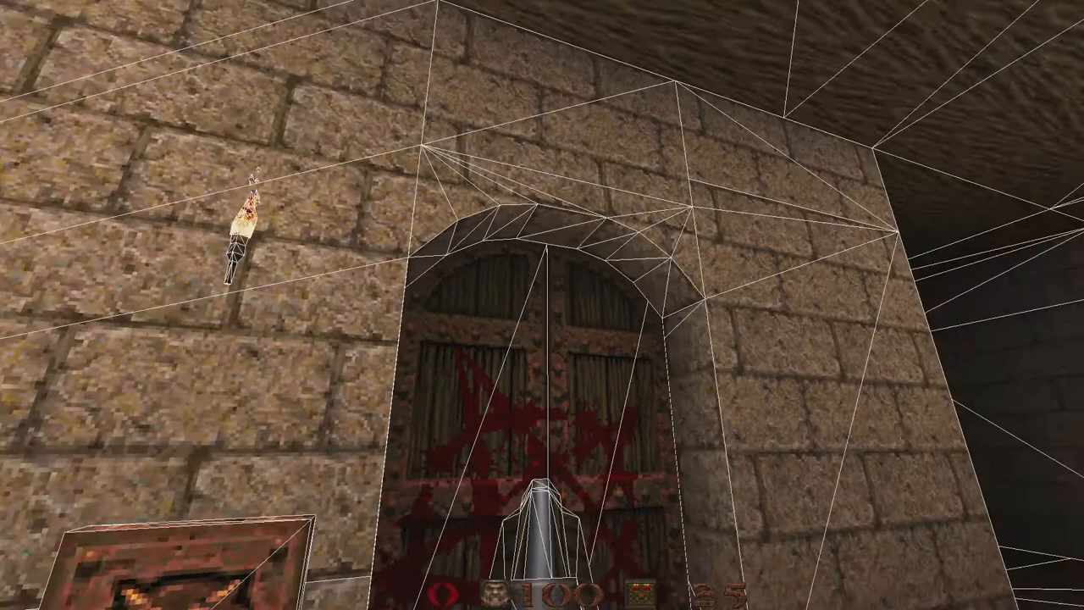
{"action": "mouse_move", "coordinate": [542, 304]}
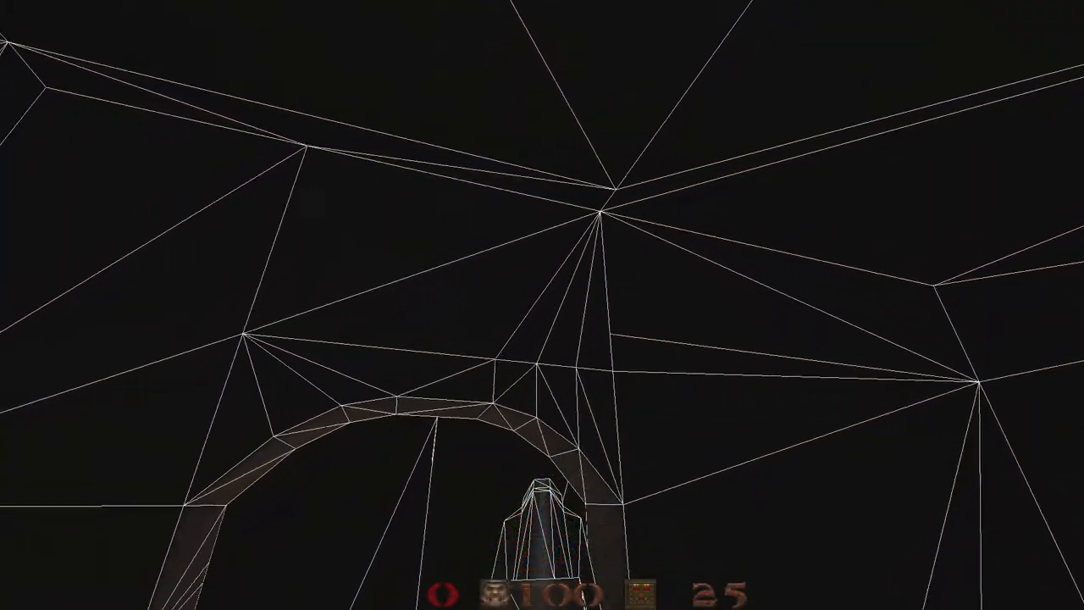
{"action": "mouse_move", "coordinate": [542, 304]}
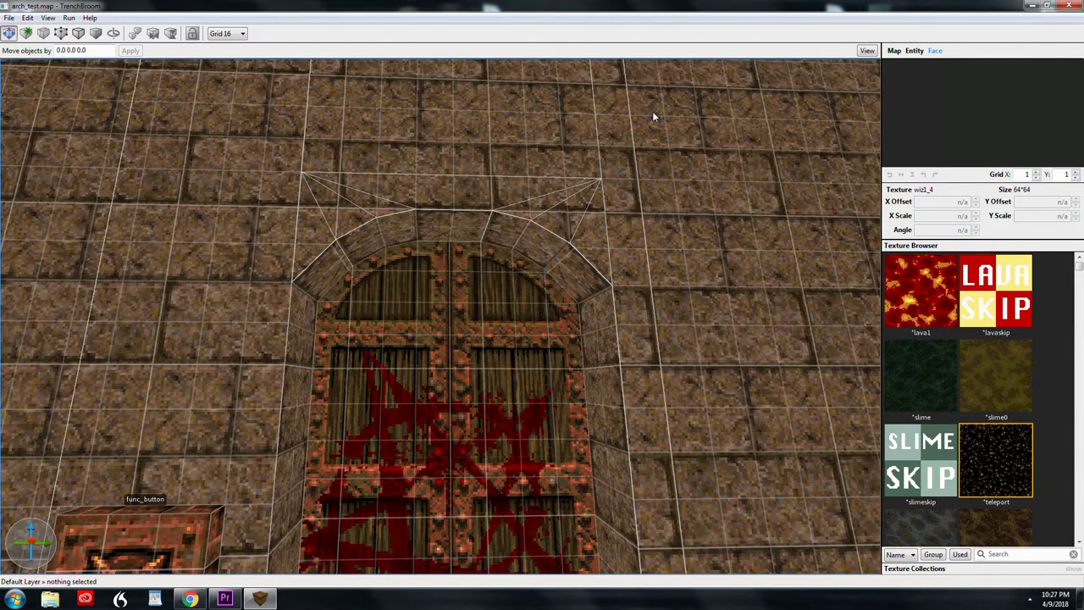
{"action": "mouse_move", "coordinate": [843, 71]}
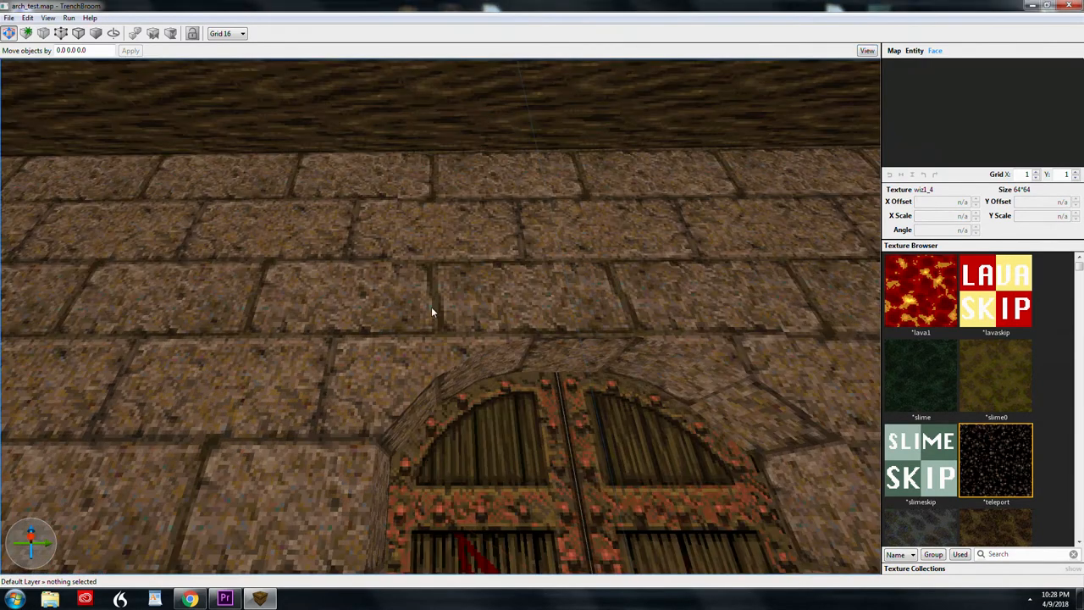
{"action": "mouse_move", "coordinate": [737, 350]}
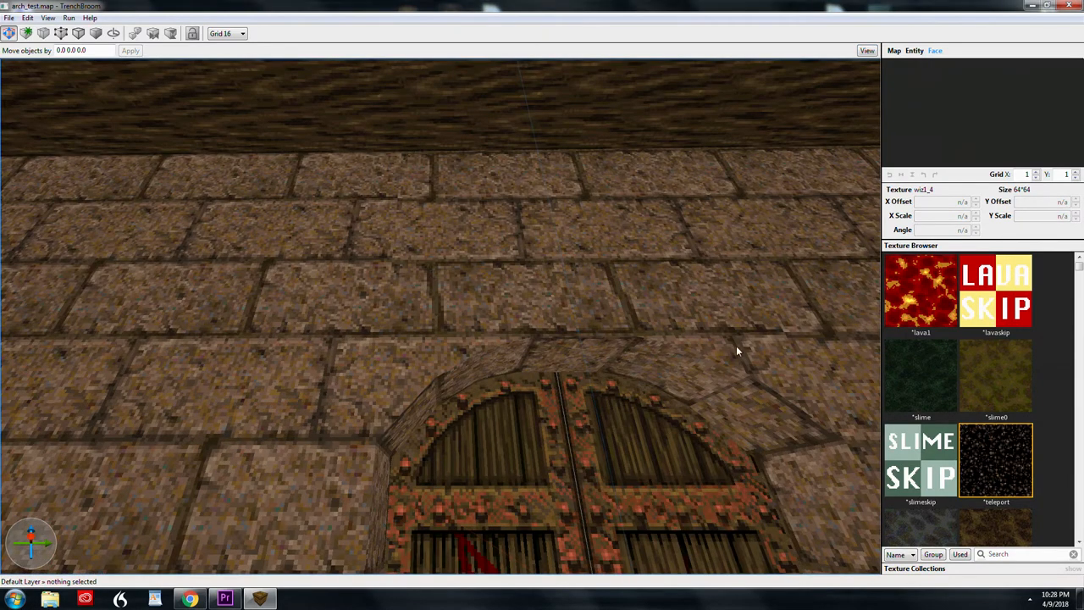
{"action": "mouse_move", "coordinate": [573, 369]}
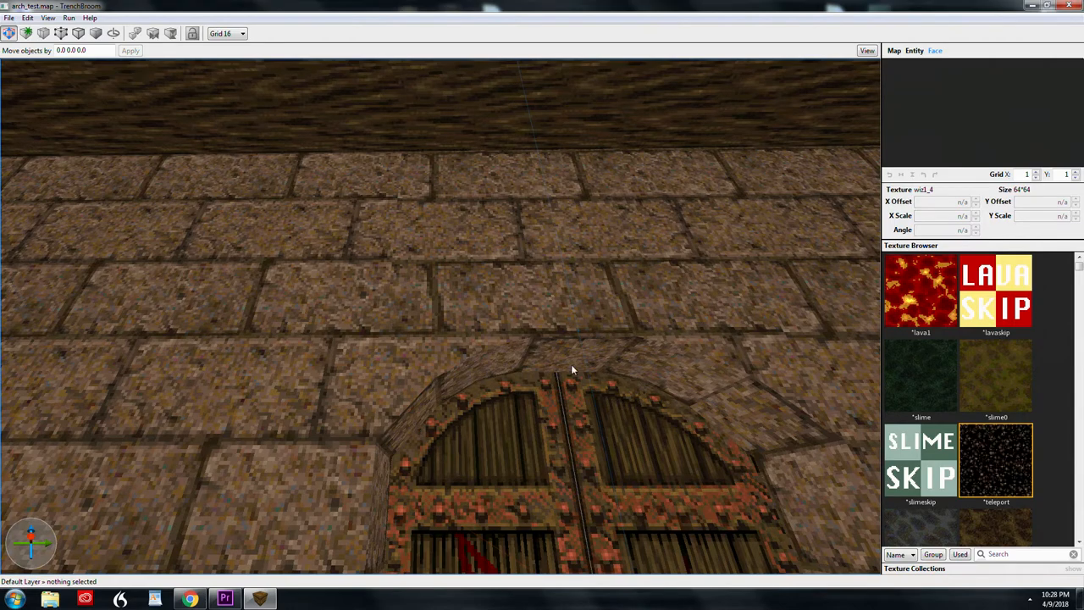
{"action": "mouse_move", "coordinate": [433, 348]}
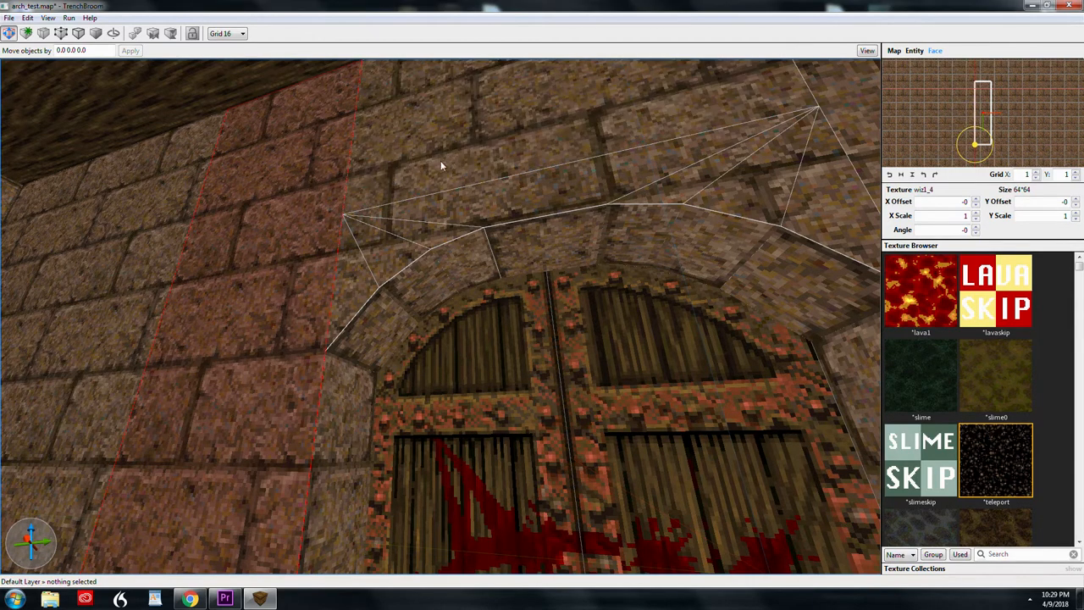
{"action": "mouse_move", "coordinate": [518, 167]}
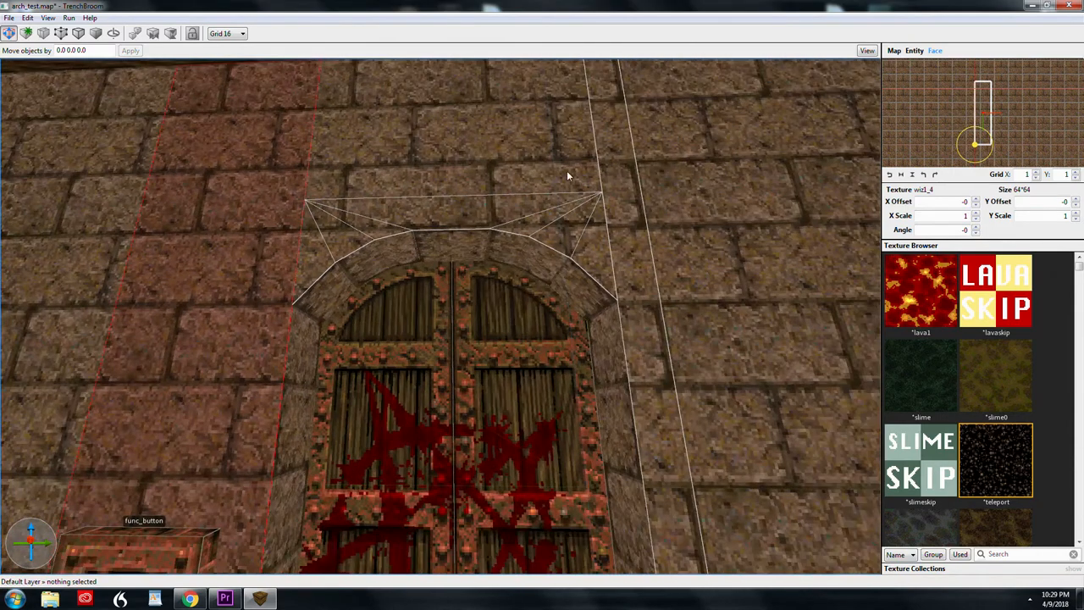
{"action": "mouse_move", "coordinate": [623, 183]}
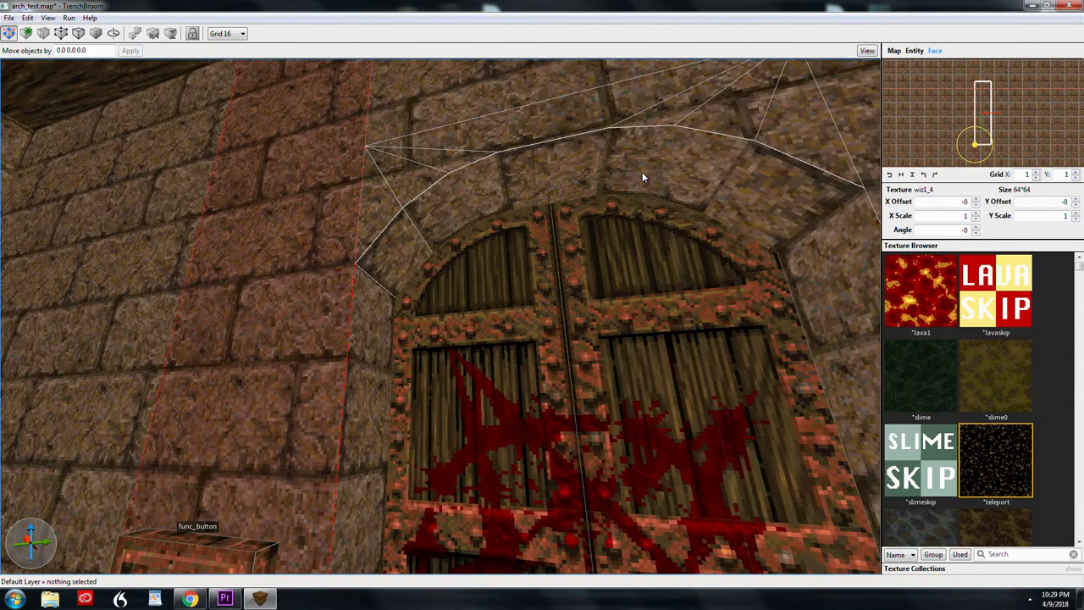
{"action": "mouse_move", "coordinate": [405, 246]}
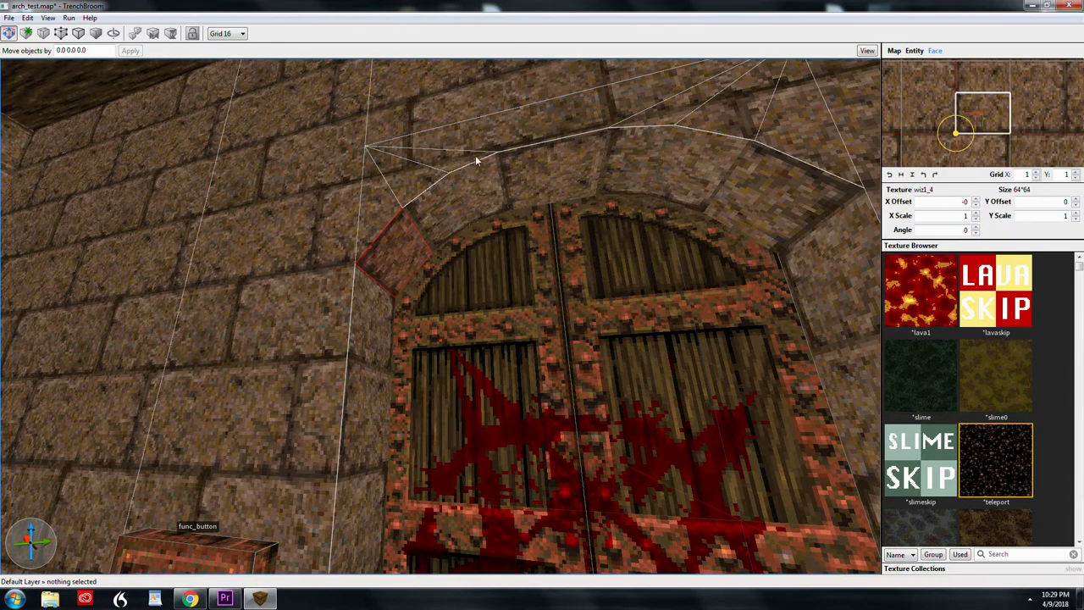
{"action": "mouse_move", "coordinate": [498, 179]}
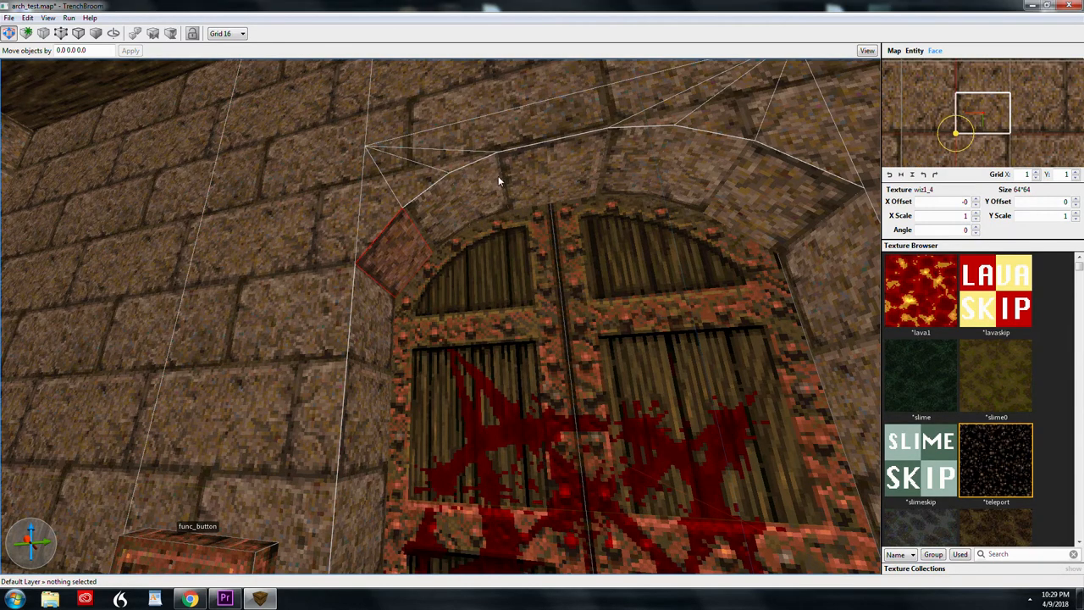
{"action": "mouse_move", "coordinate": [409, 237]}
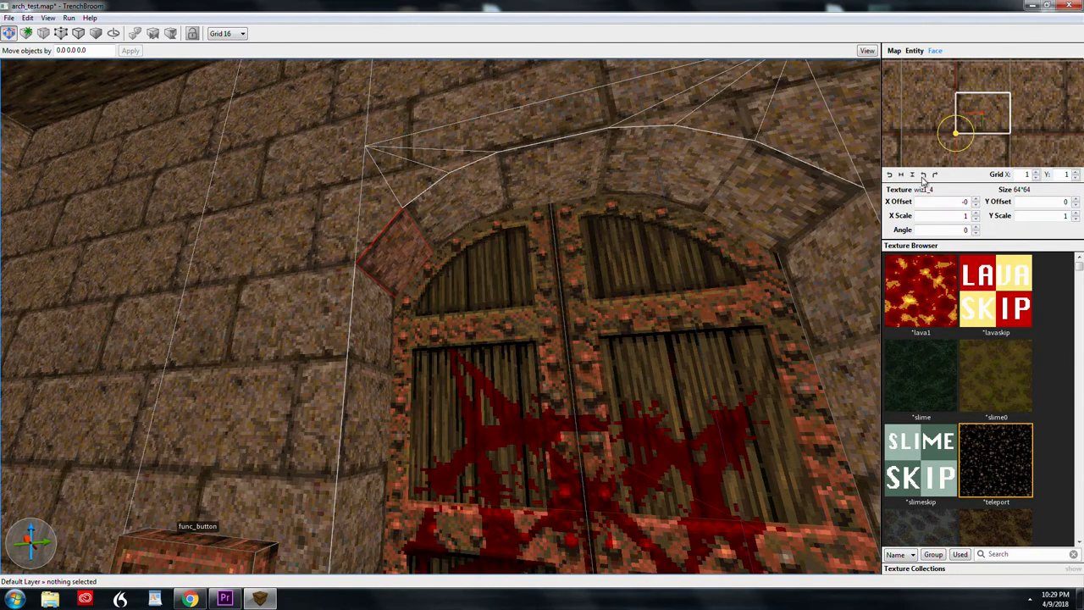
Rotate the left corner face's texture 90° clockwise so its bricks match the wall
{"action": "left_click", "coordinate": [923, 174]}
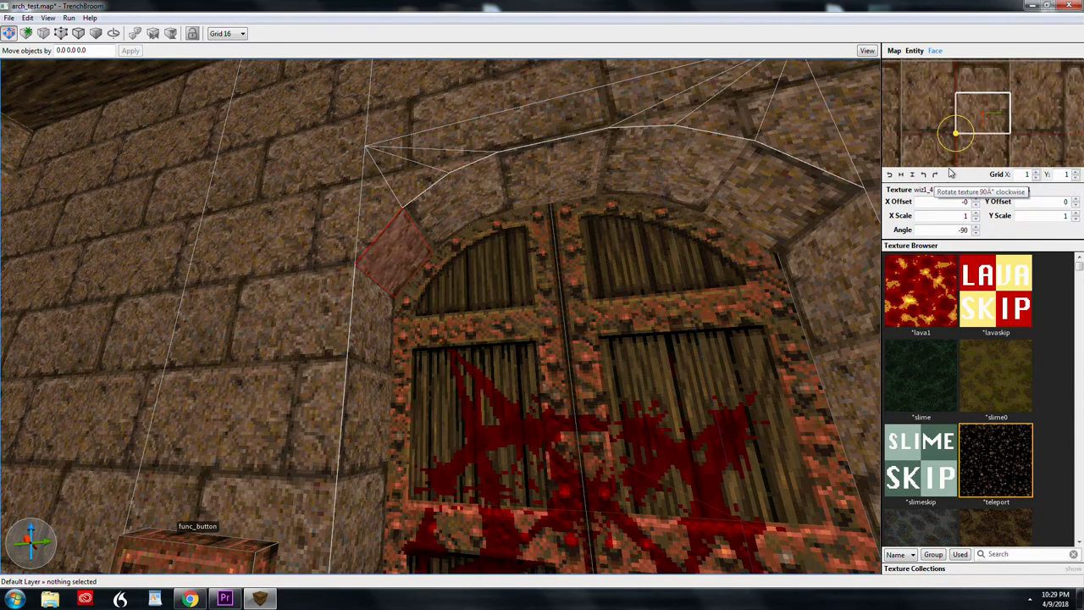
{"action": "mouse_move", "coordinate": [393, 258]}
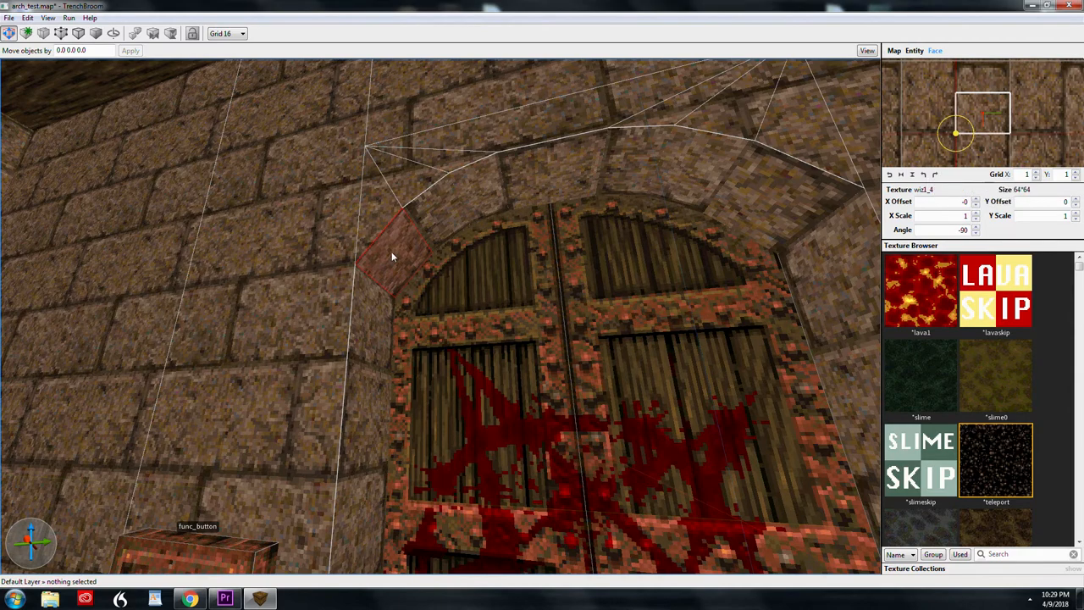
{"action": "mouse_move", "coordinate": [449, 217]}
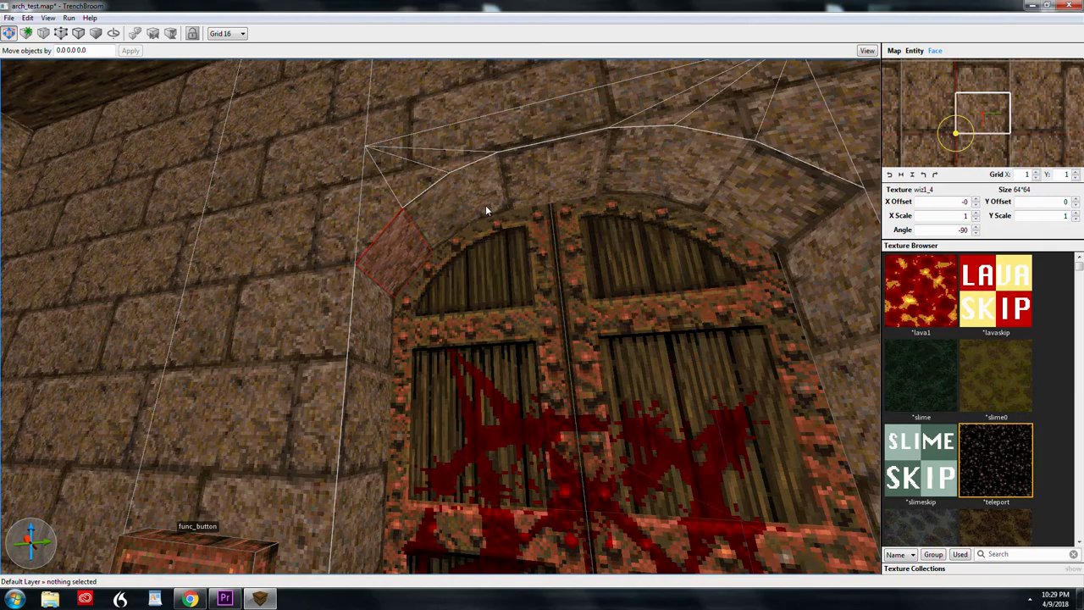
{"action": "mouse_move", "coordinate": [427, 230]}
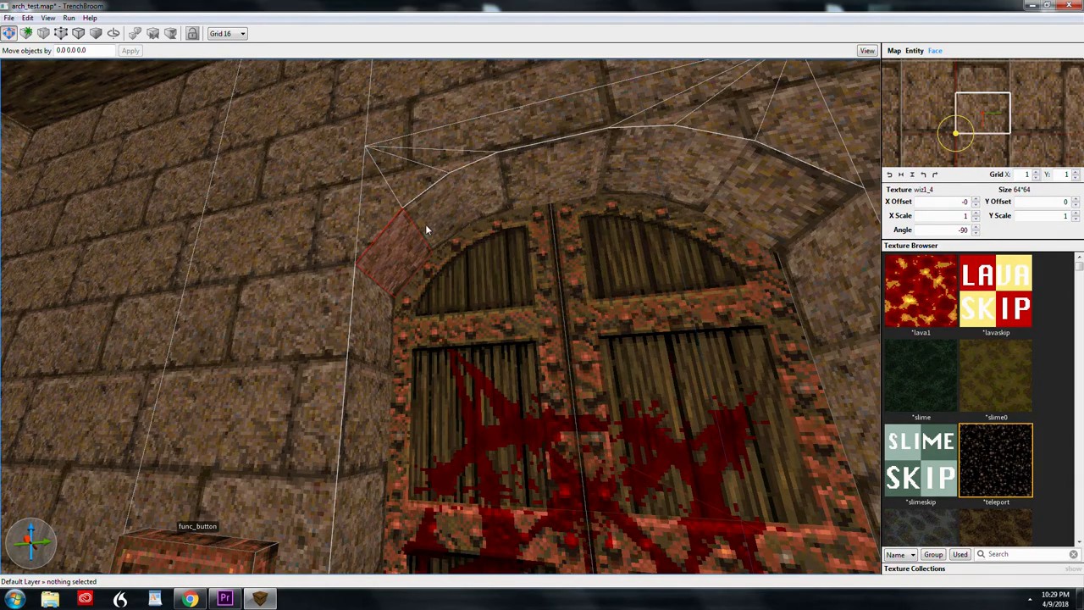
{"action": "mouse_move", "coordinate": [640, 173]}
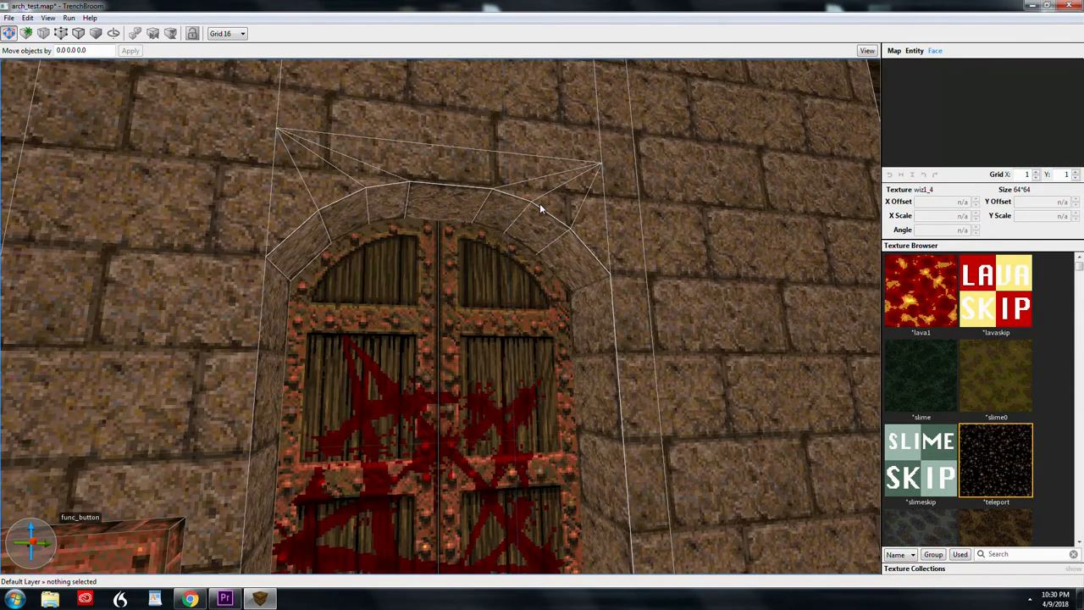
{"action": "mouse_move", "coordinate": [590, 268]}
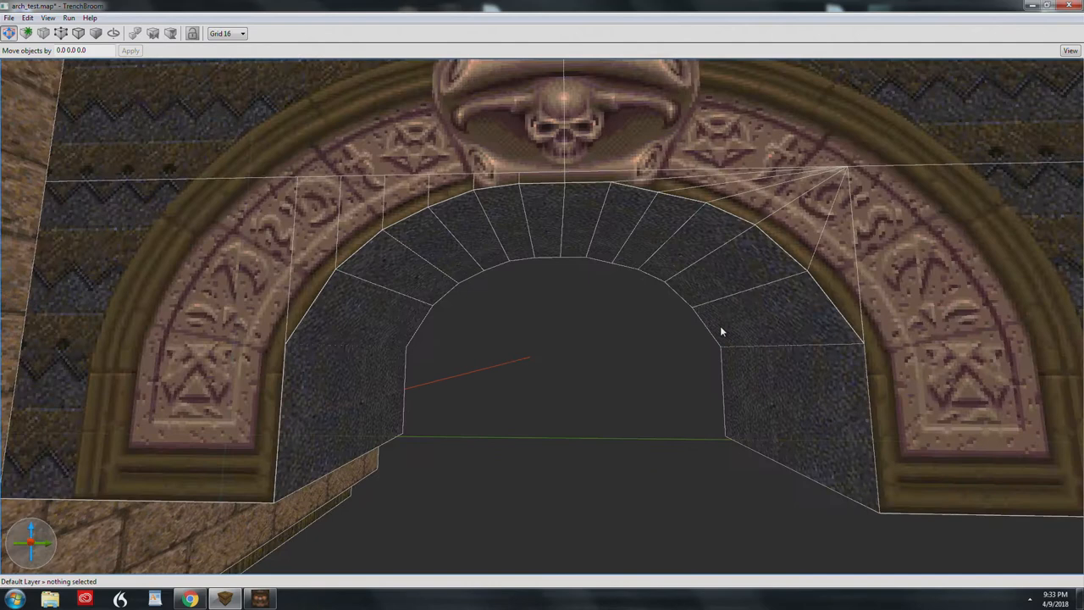
Select the lower-left block of the carved skull archway's curved tunnel
{"action": "left_click", "coordinate": [400, 271]}
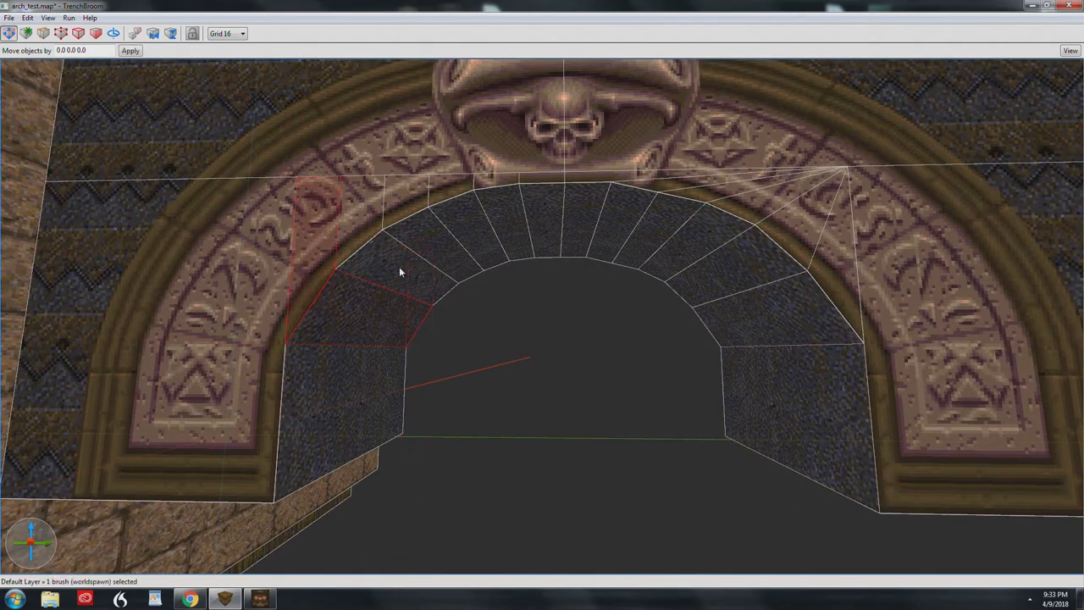